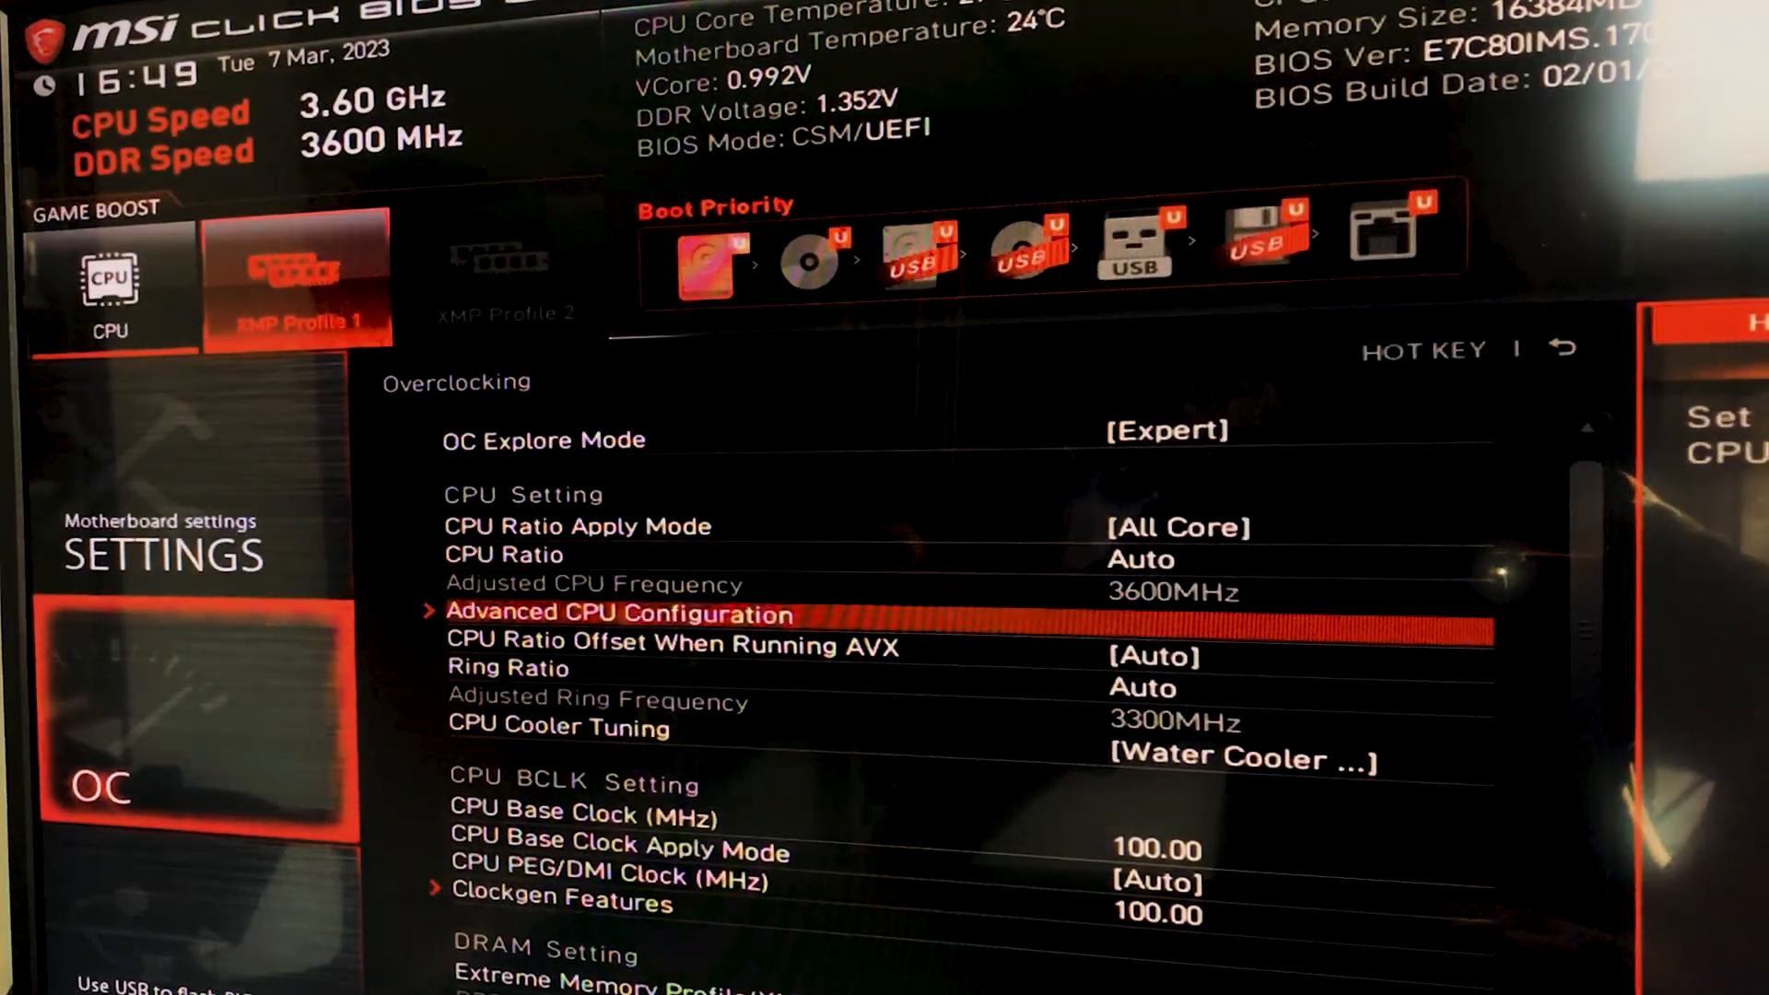
In Advanced CPU Configuration set power limits 4096 W, maintained 128 s, current limit 256 A.
click(619, 612)
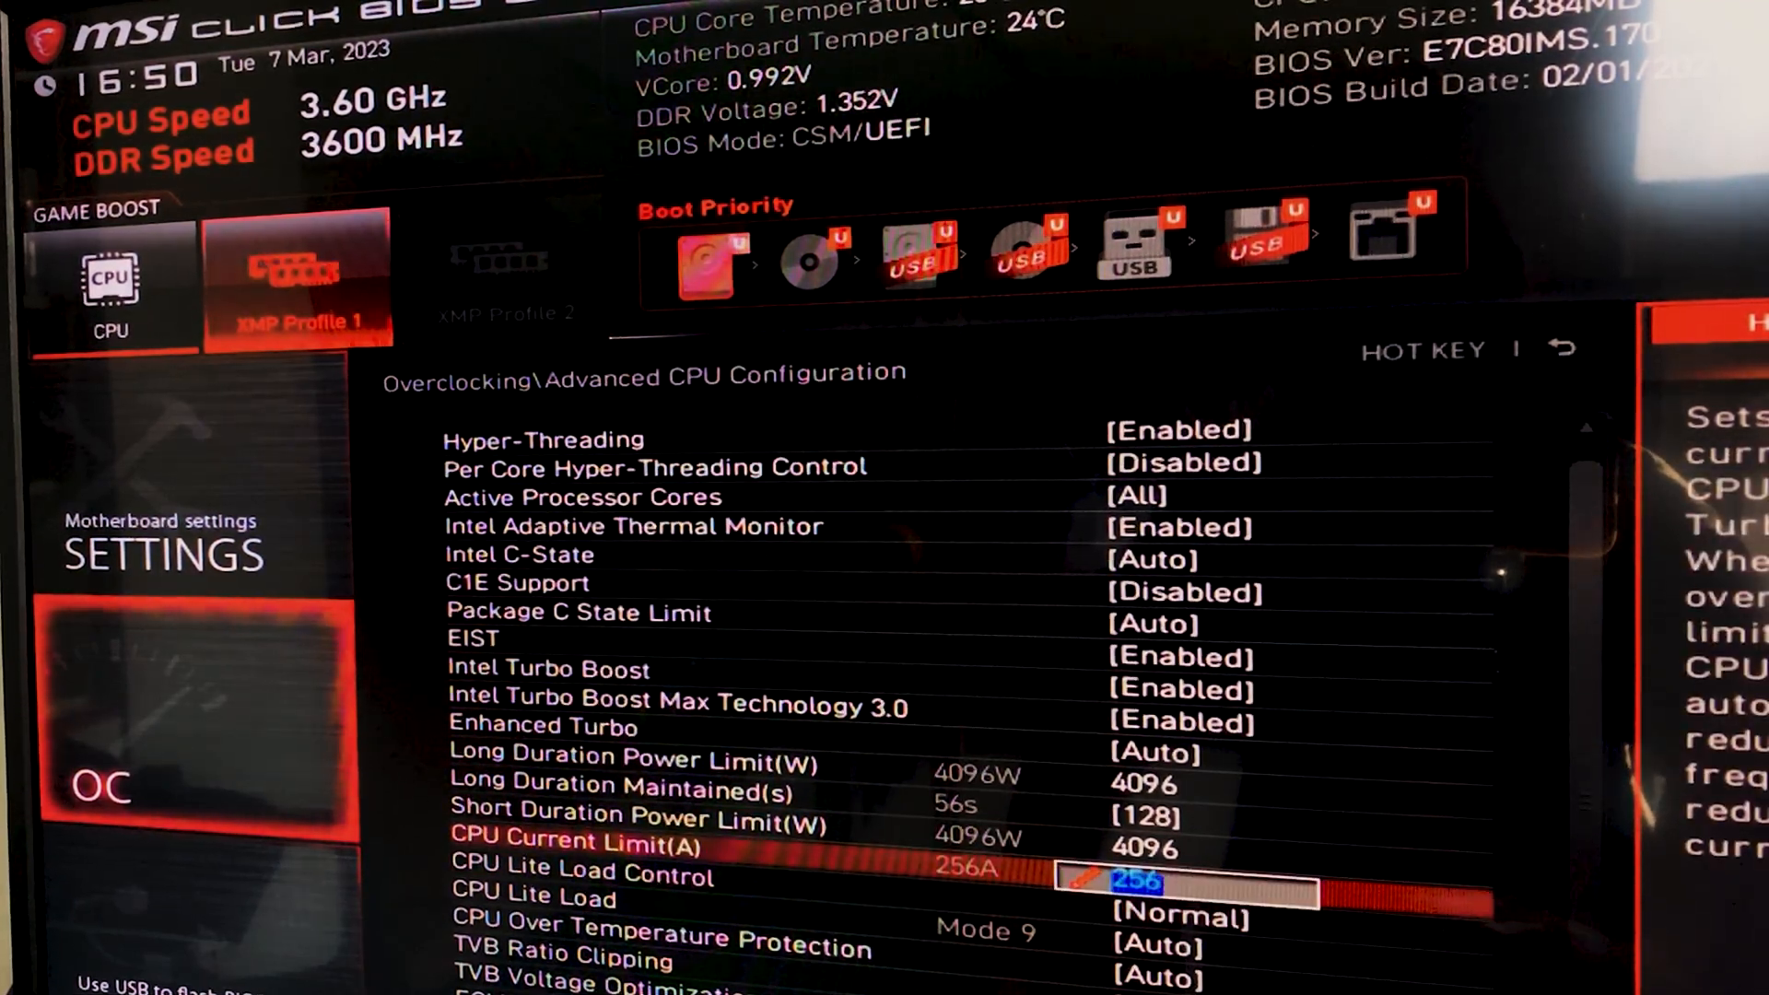
key(Esc)
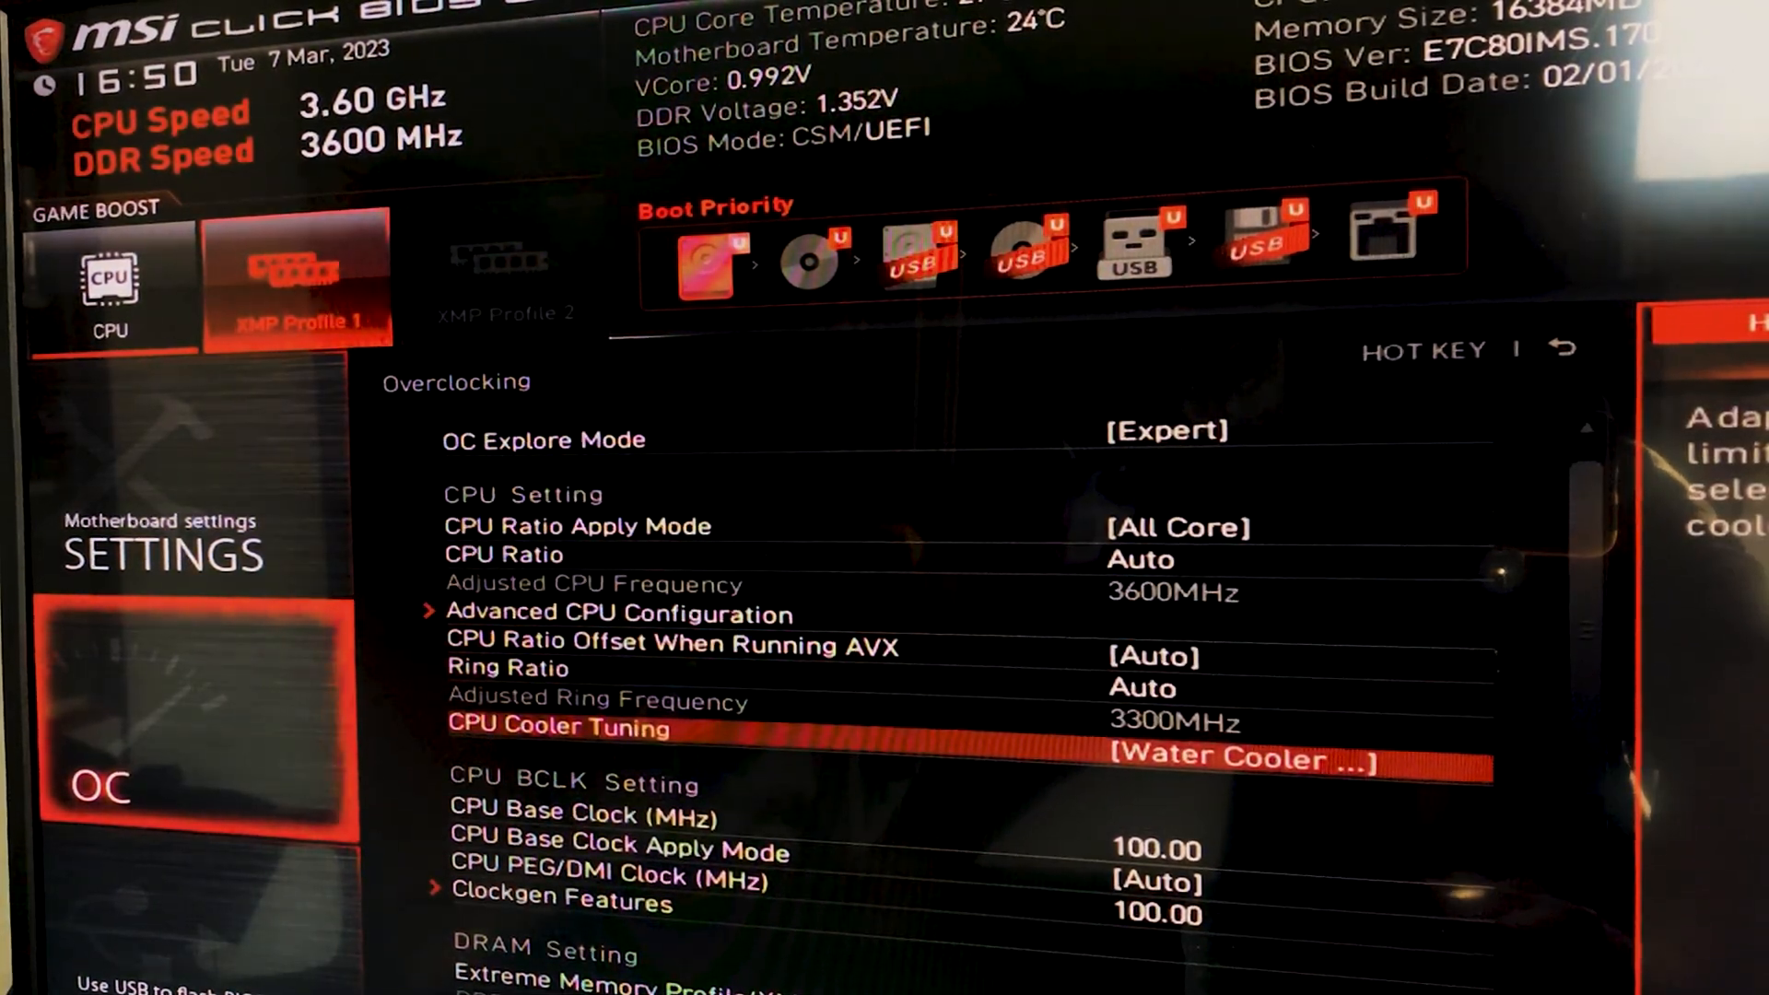
Scroll the Overclocking page down to the Voltage Setting section with CPU Core Voltage Mode.
click(1241, 756)
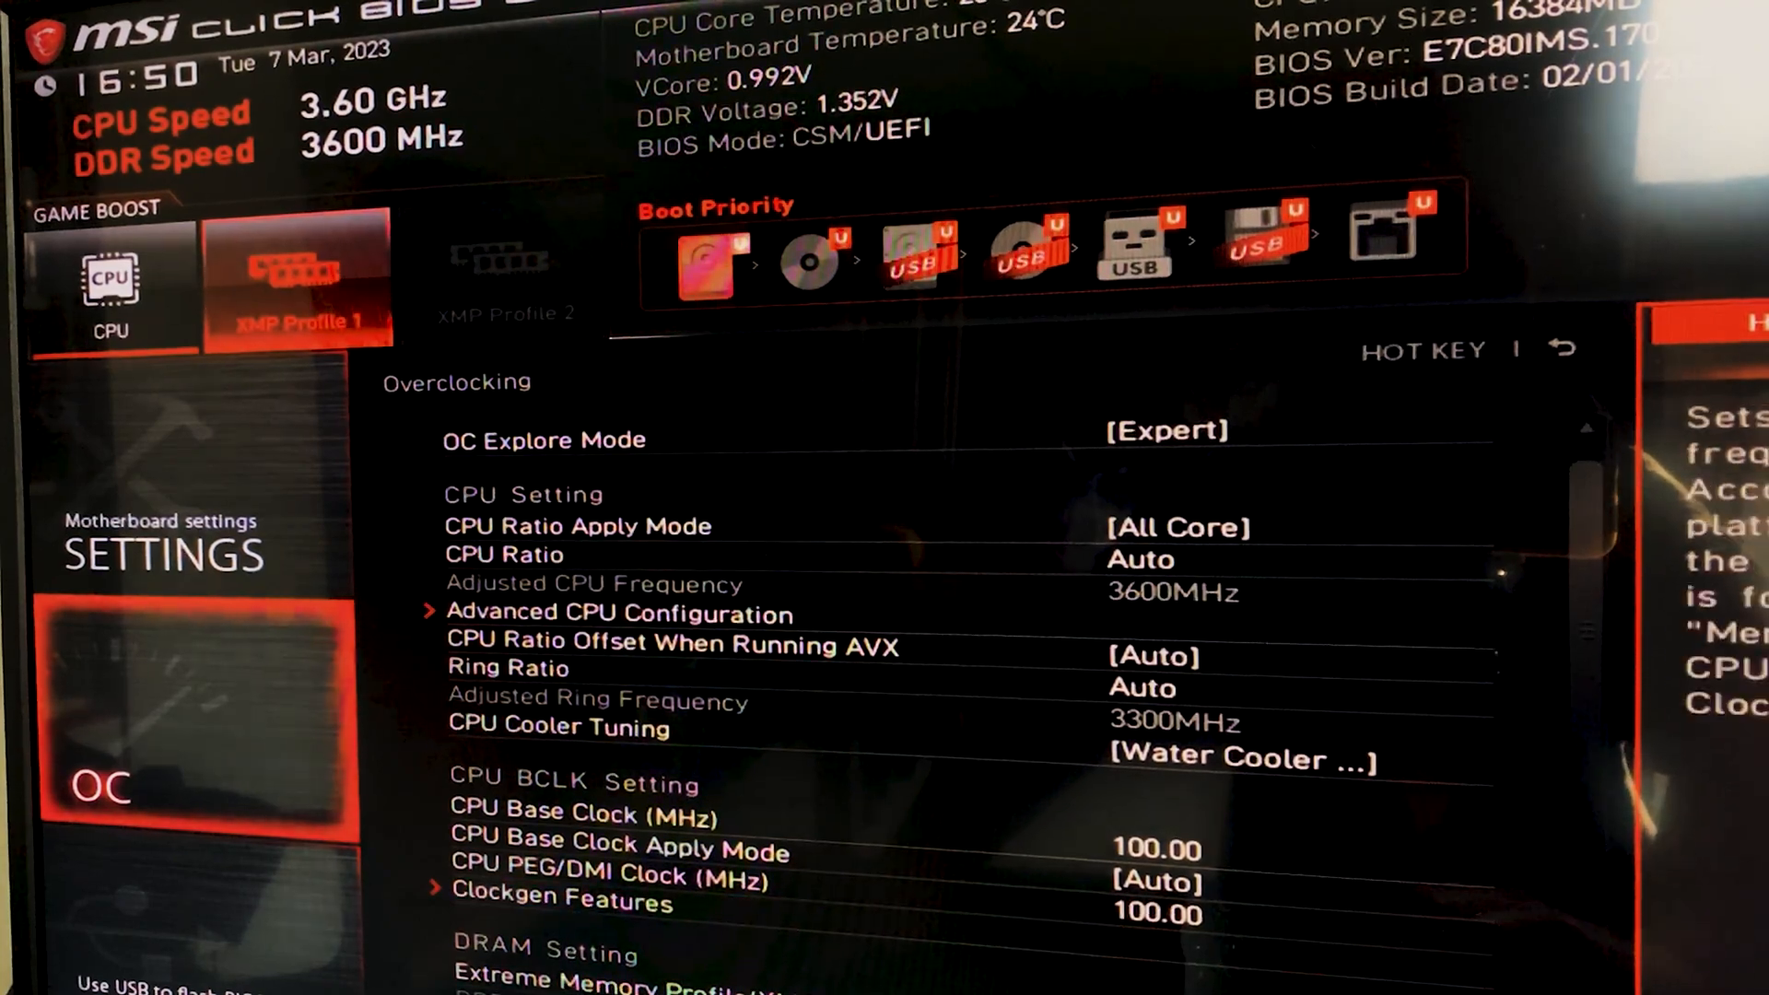
scroll(down, 3)
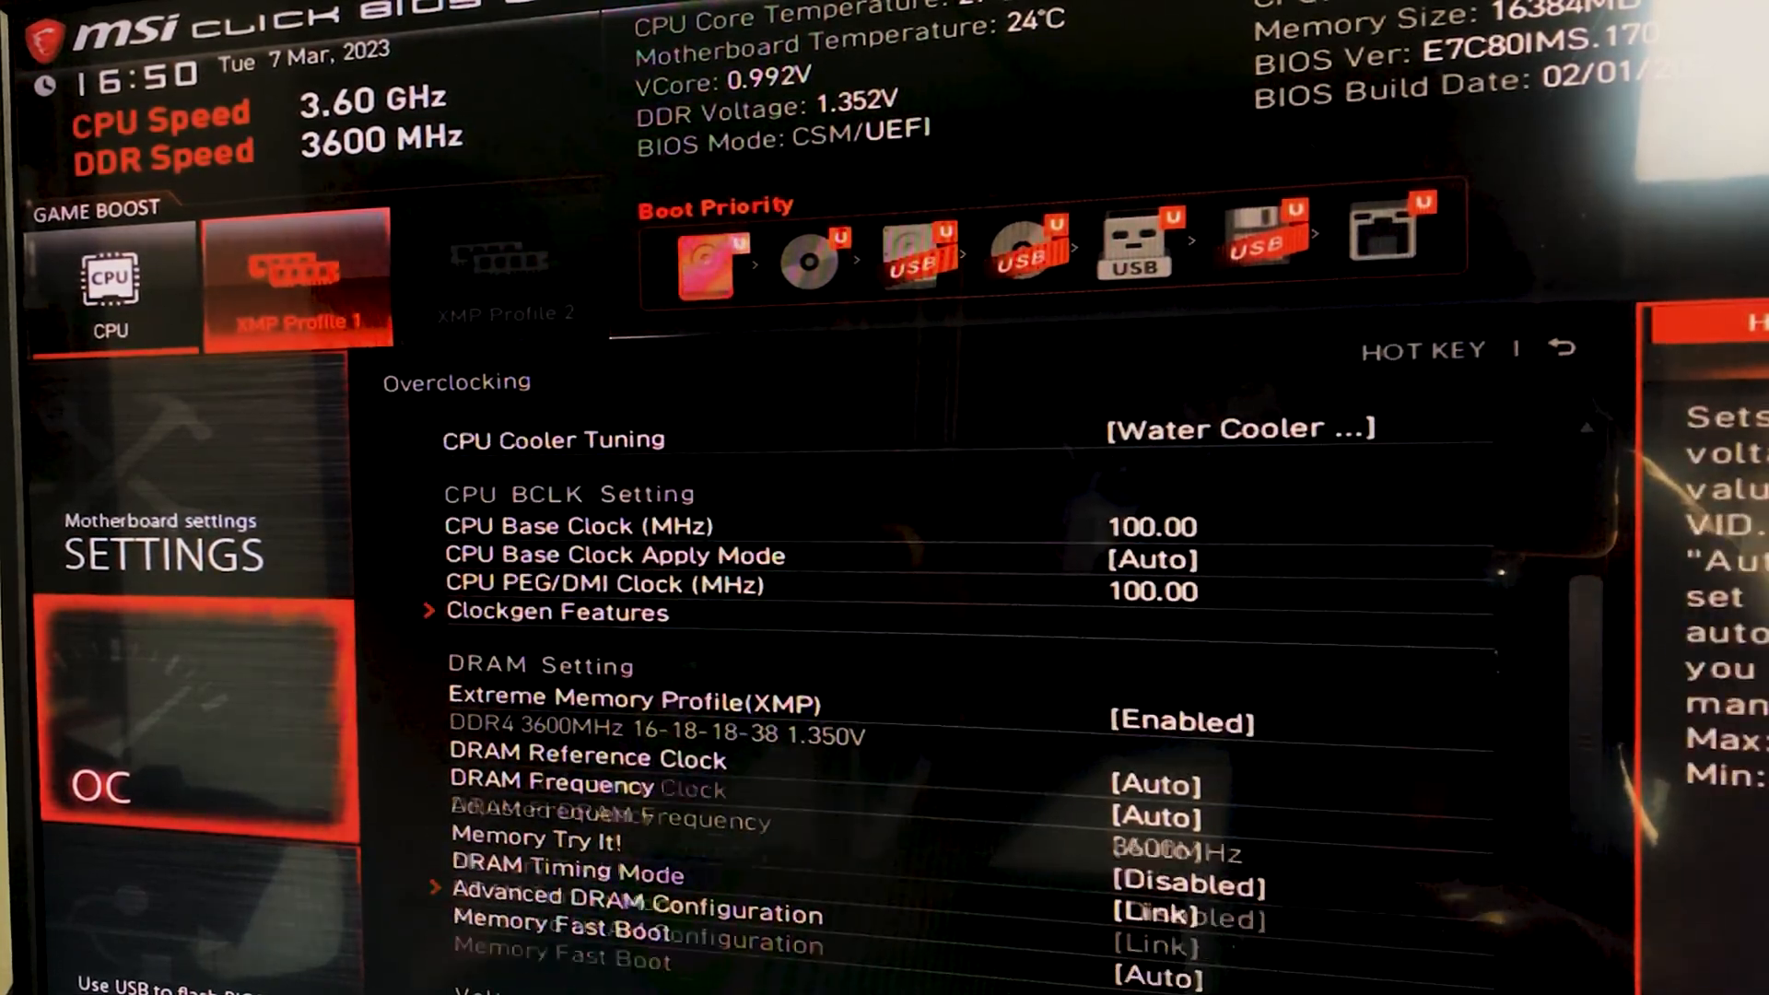
scroll(down, 3)
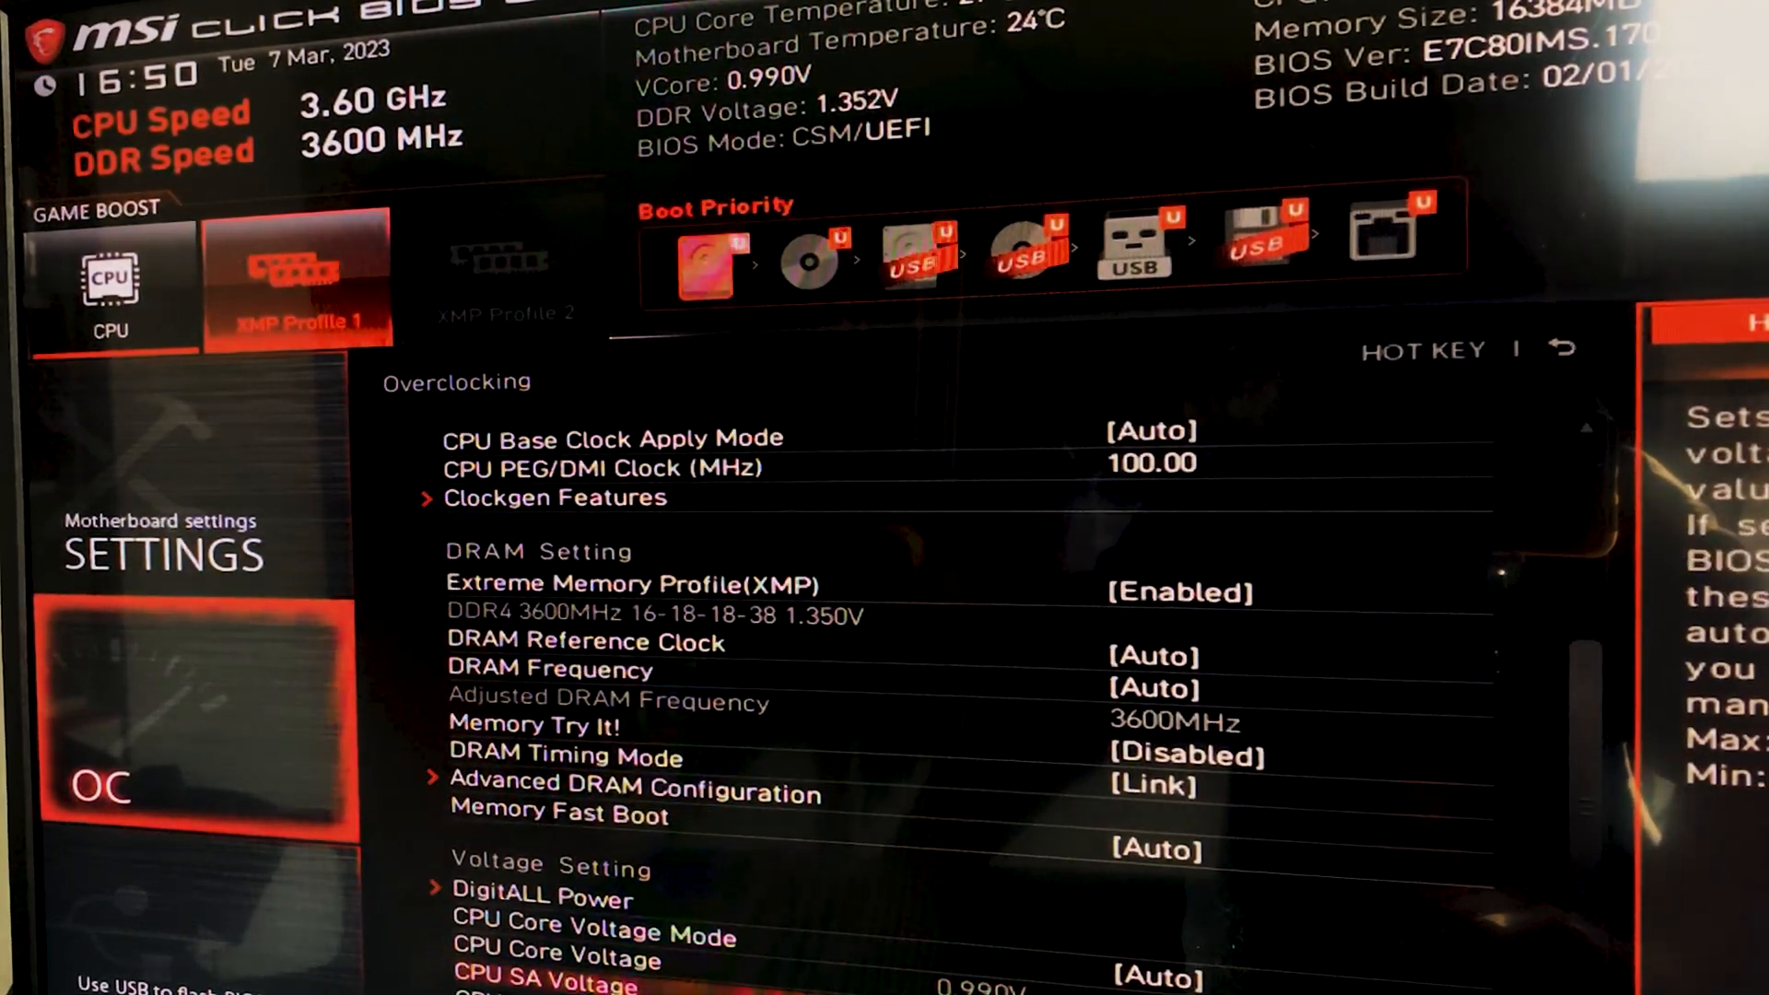
scroll(down, 3)
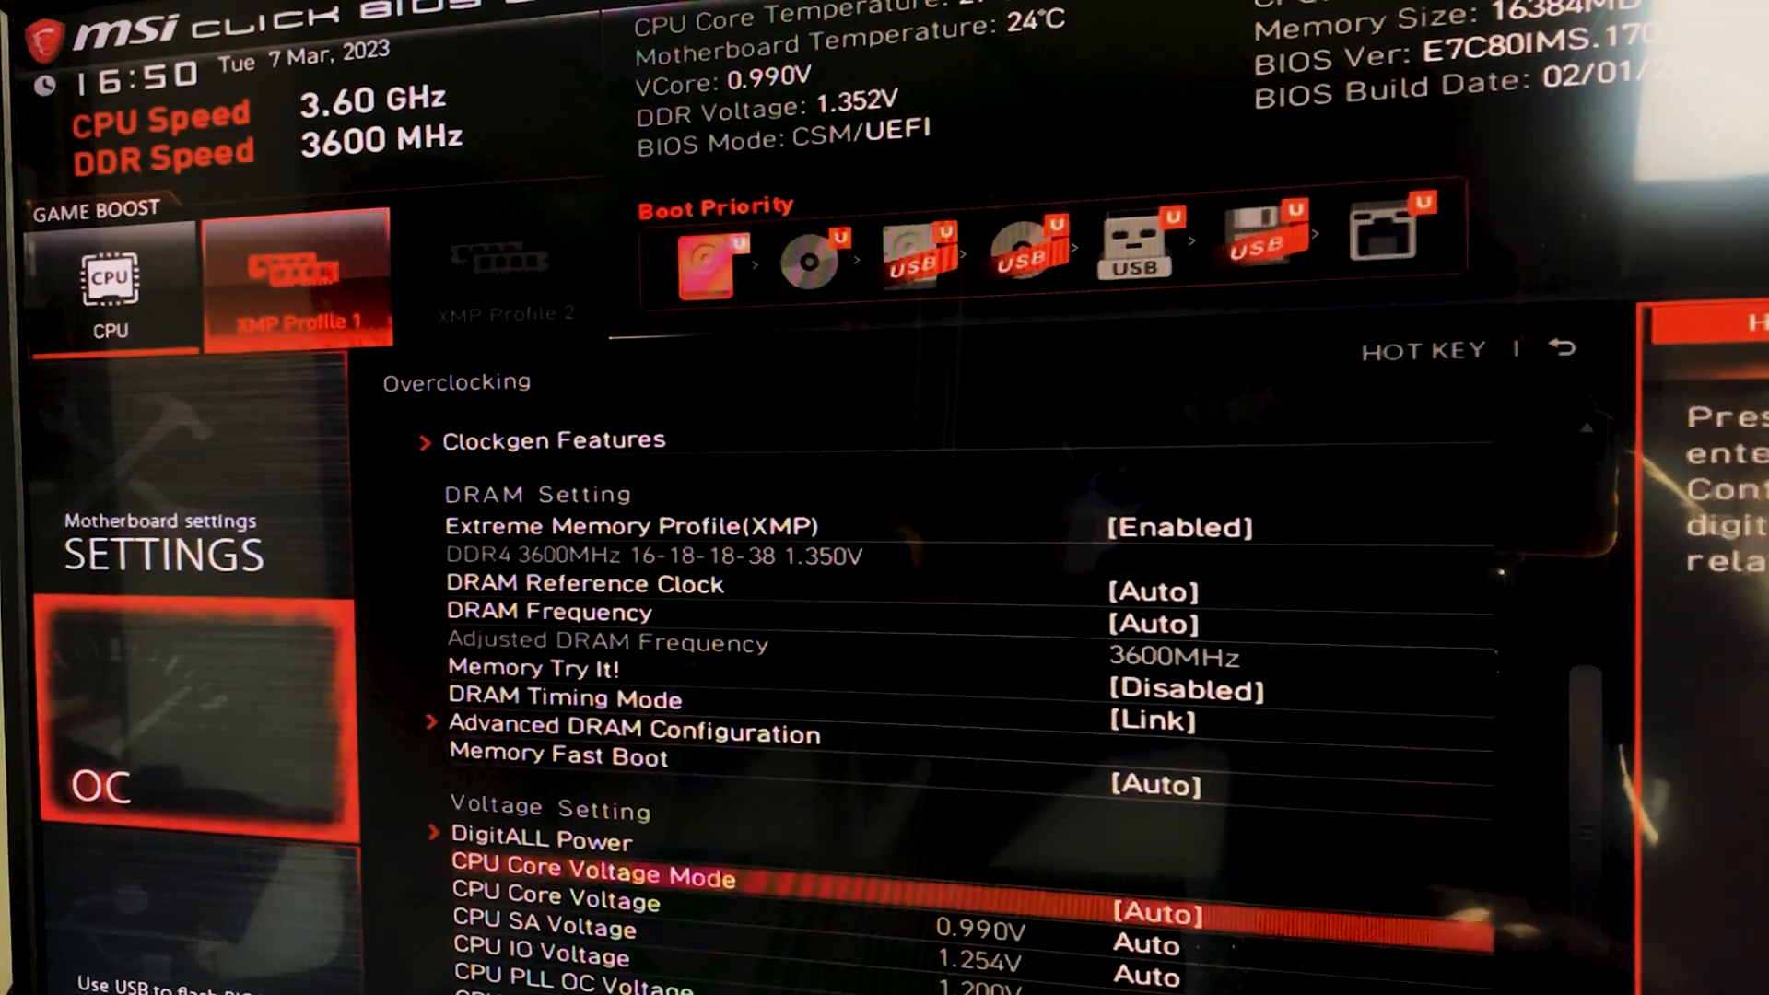
Set CPU Core Voltage Mode to Offset Mode, direction '-', offset value 0.05 V.
click(592, 874)
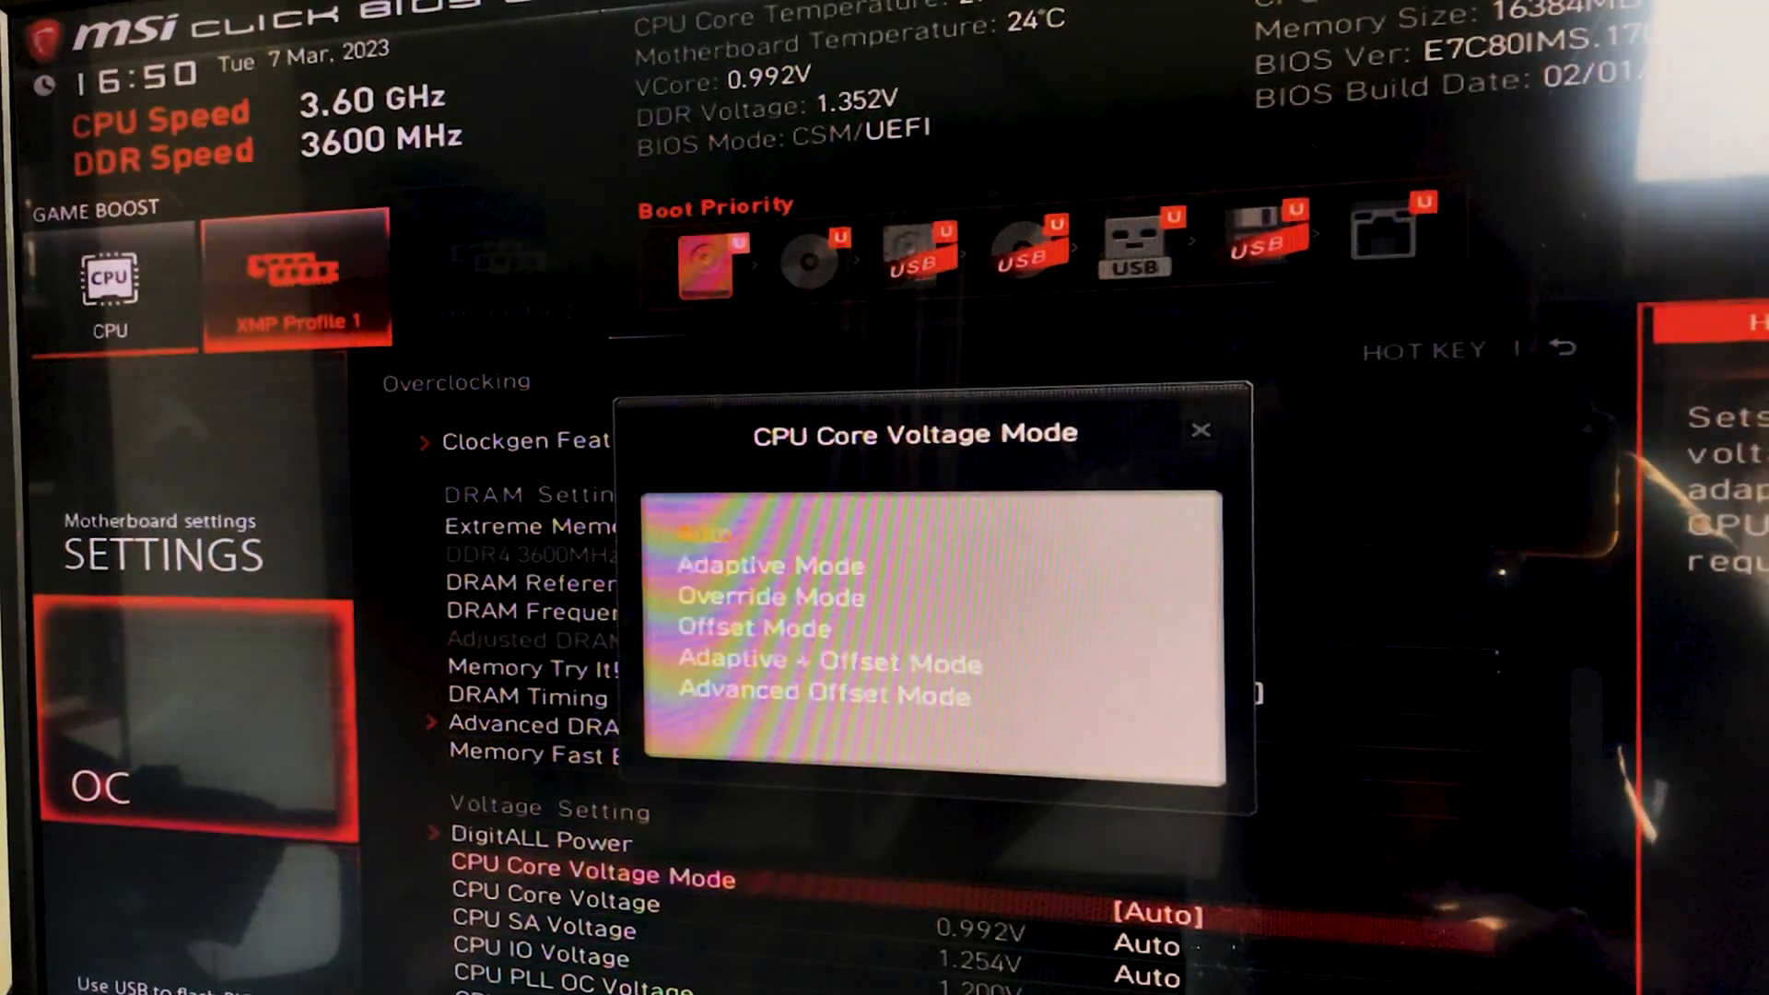
click(754, 629)
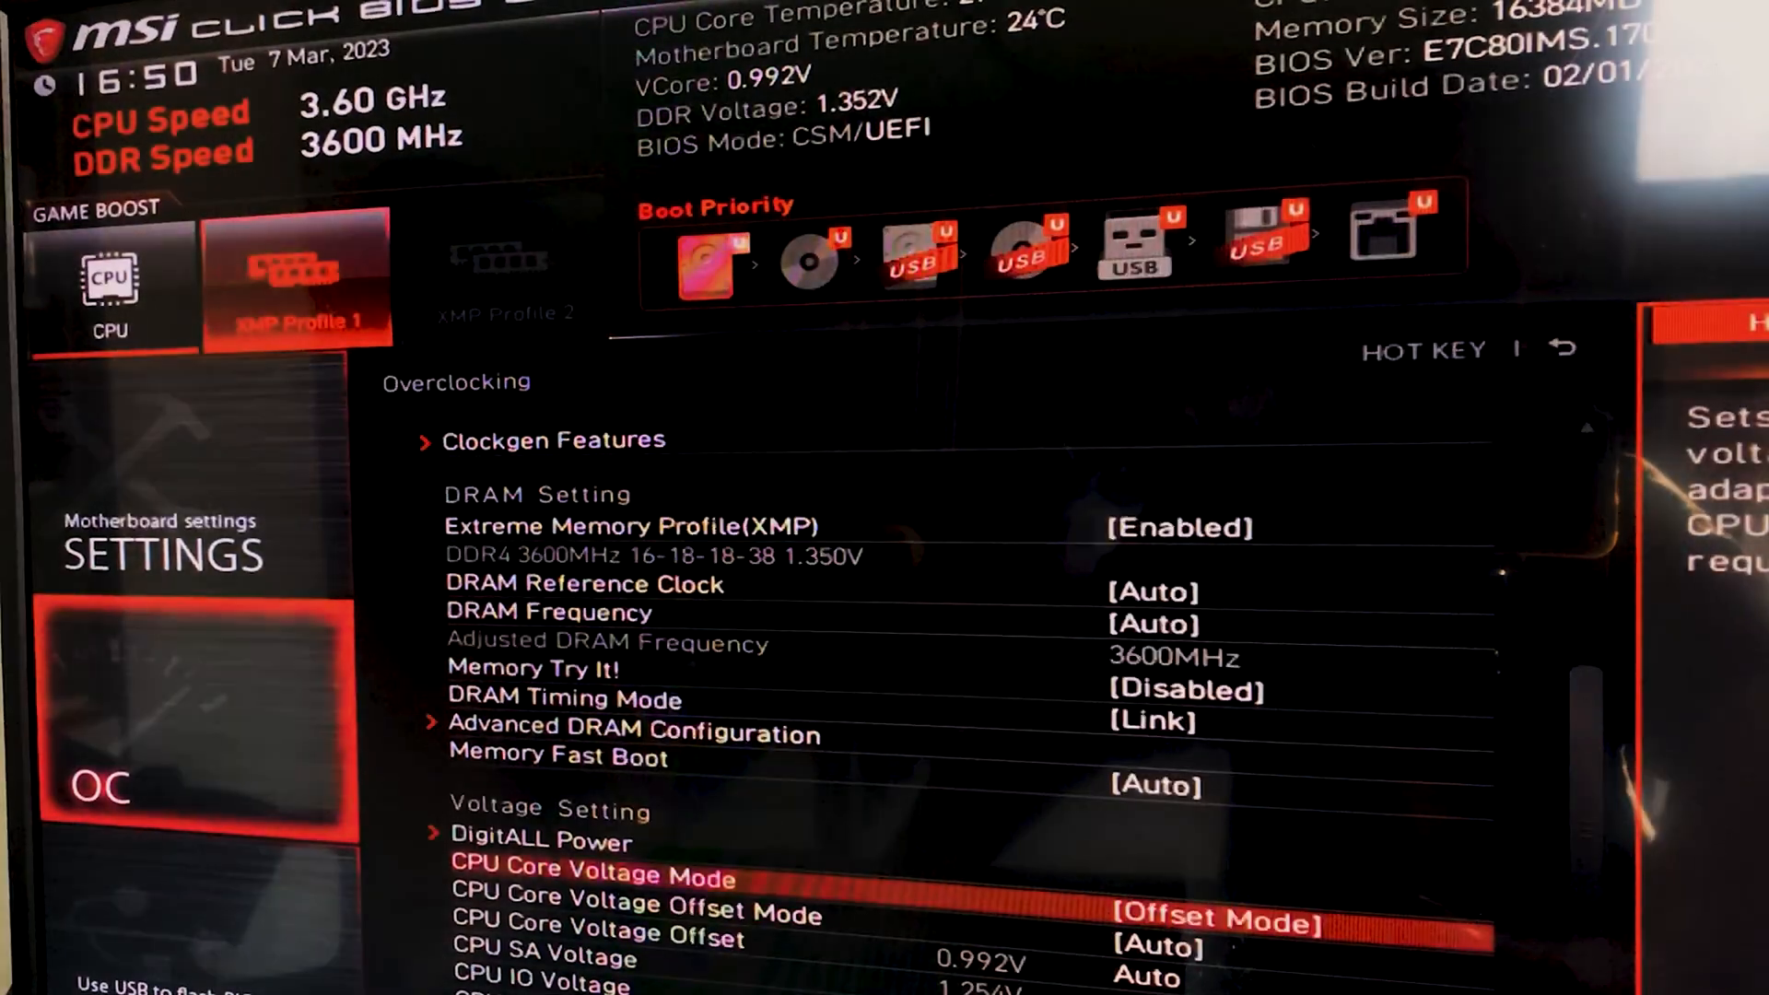
click(633, 916)
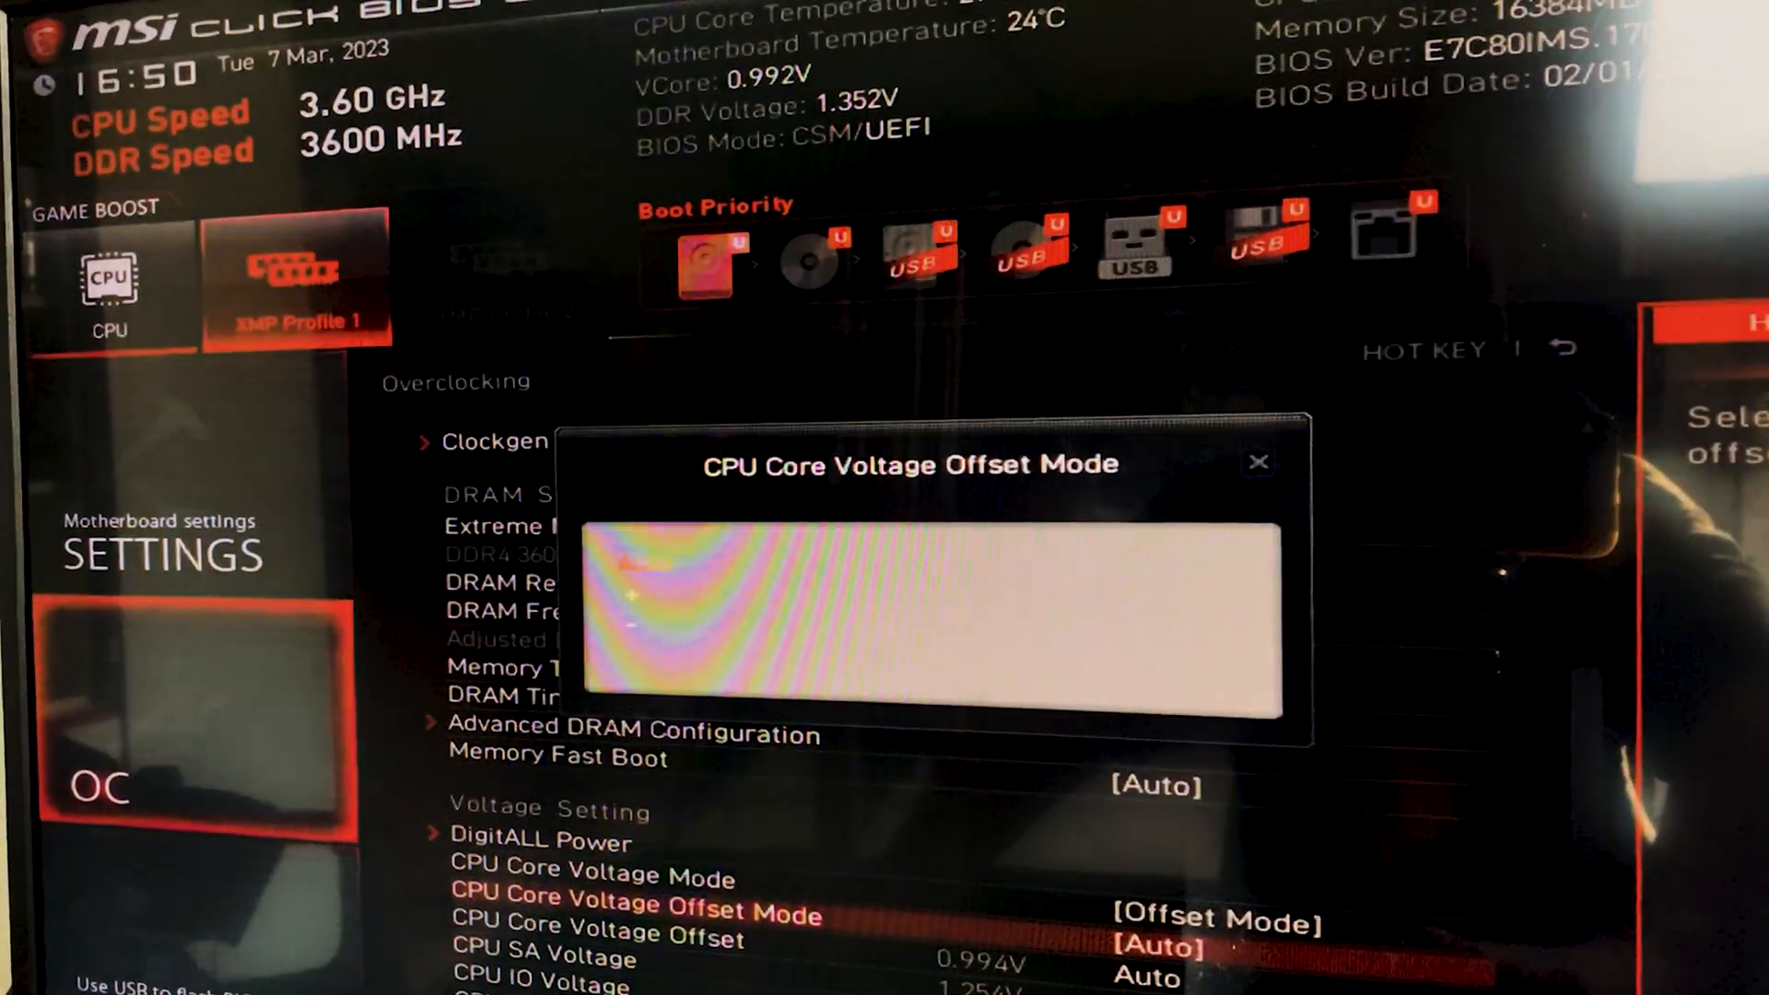
click(1261, 462)
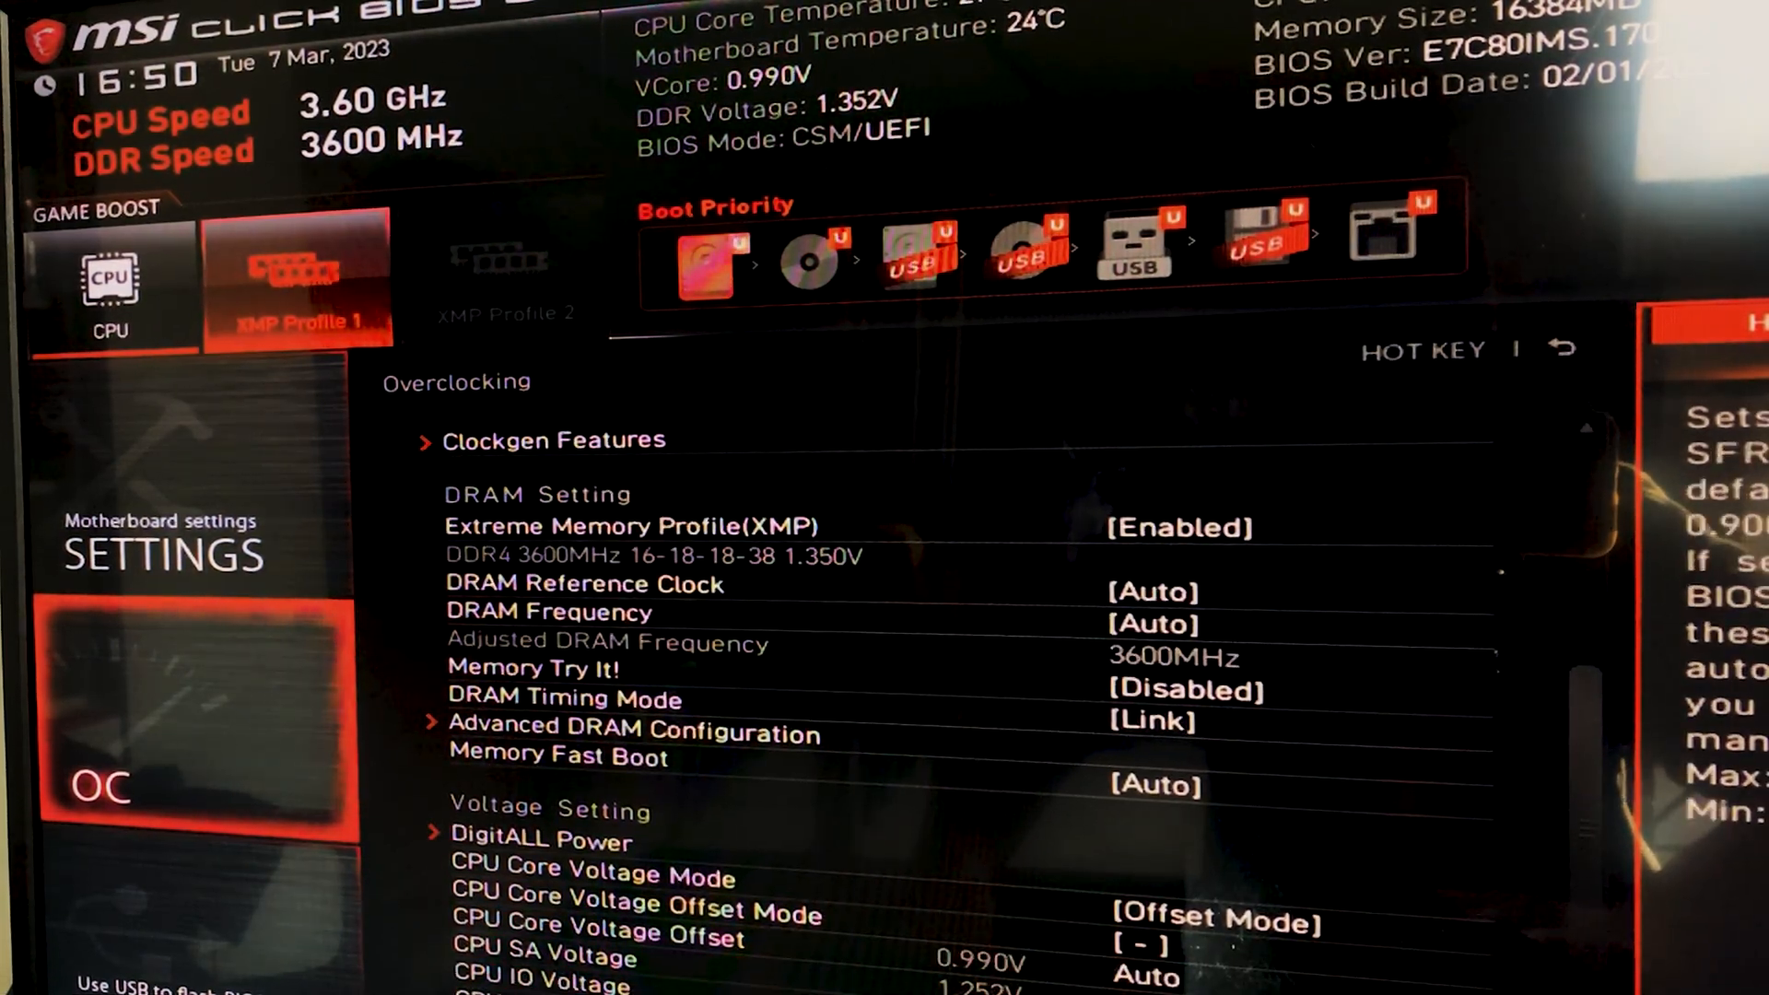
scroll(down, 3)
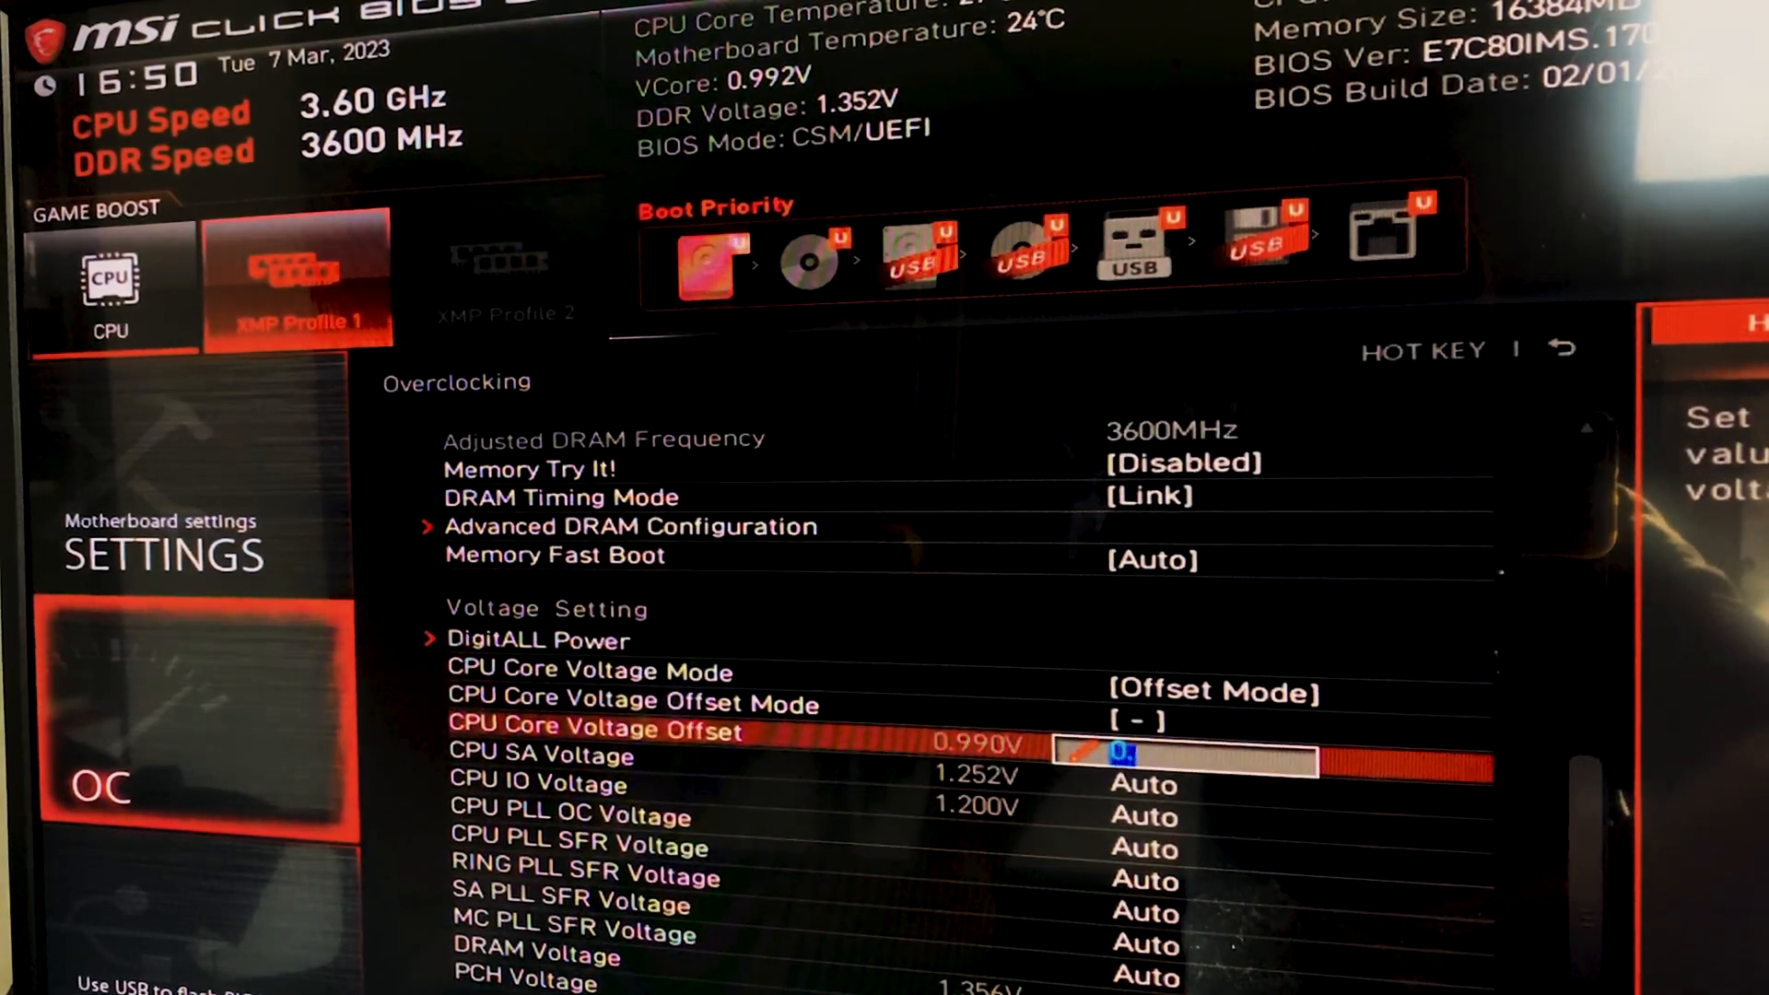
text(0.05)
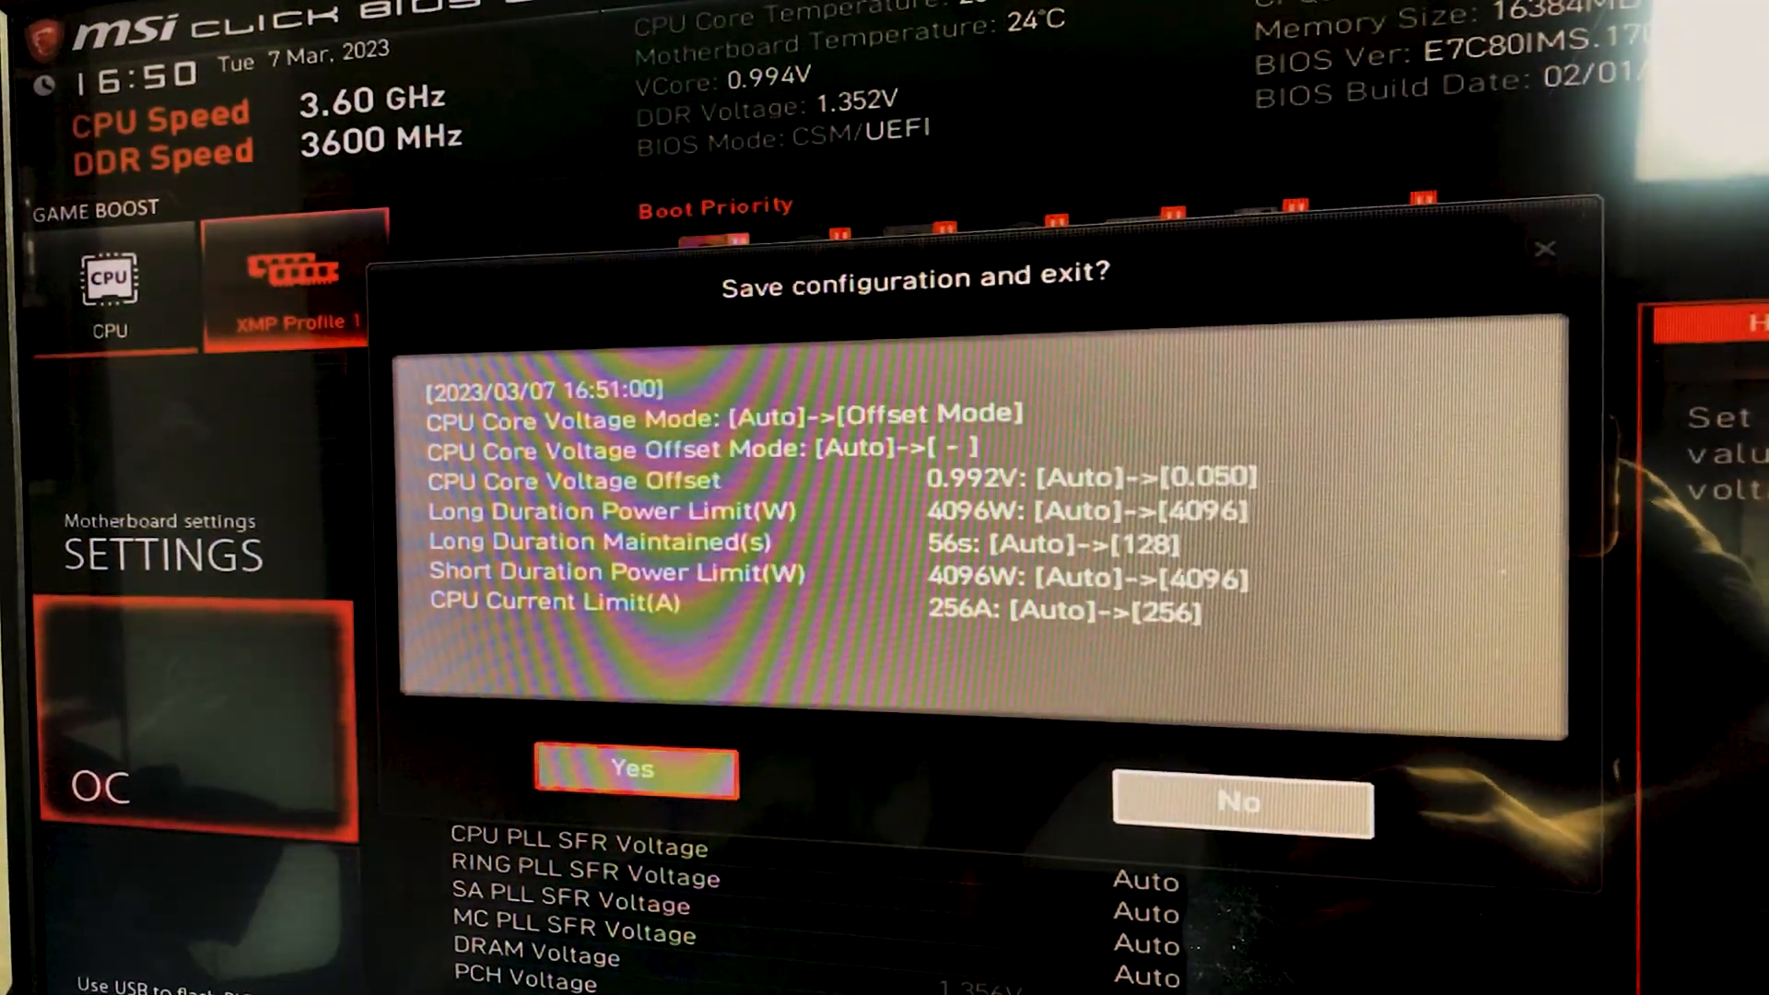
Review the save-and-exit summary listing the voltage offset and power limit changes.
click(1240, 805)
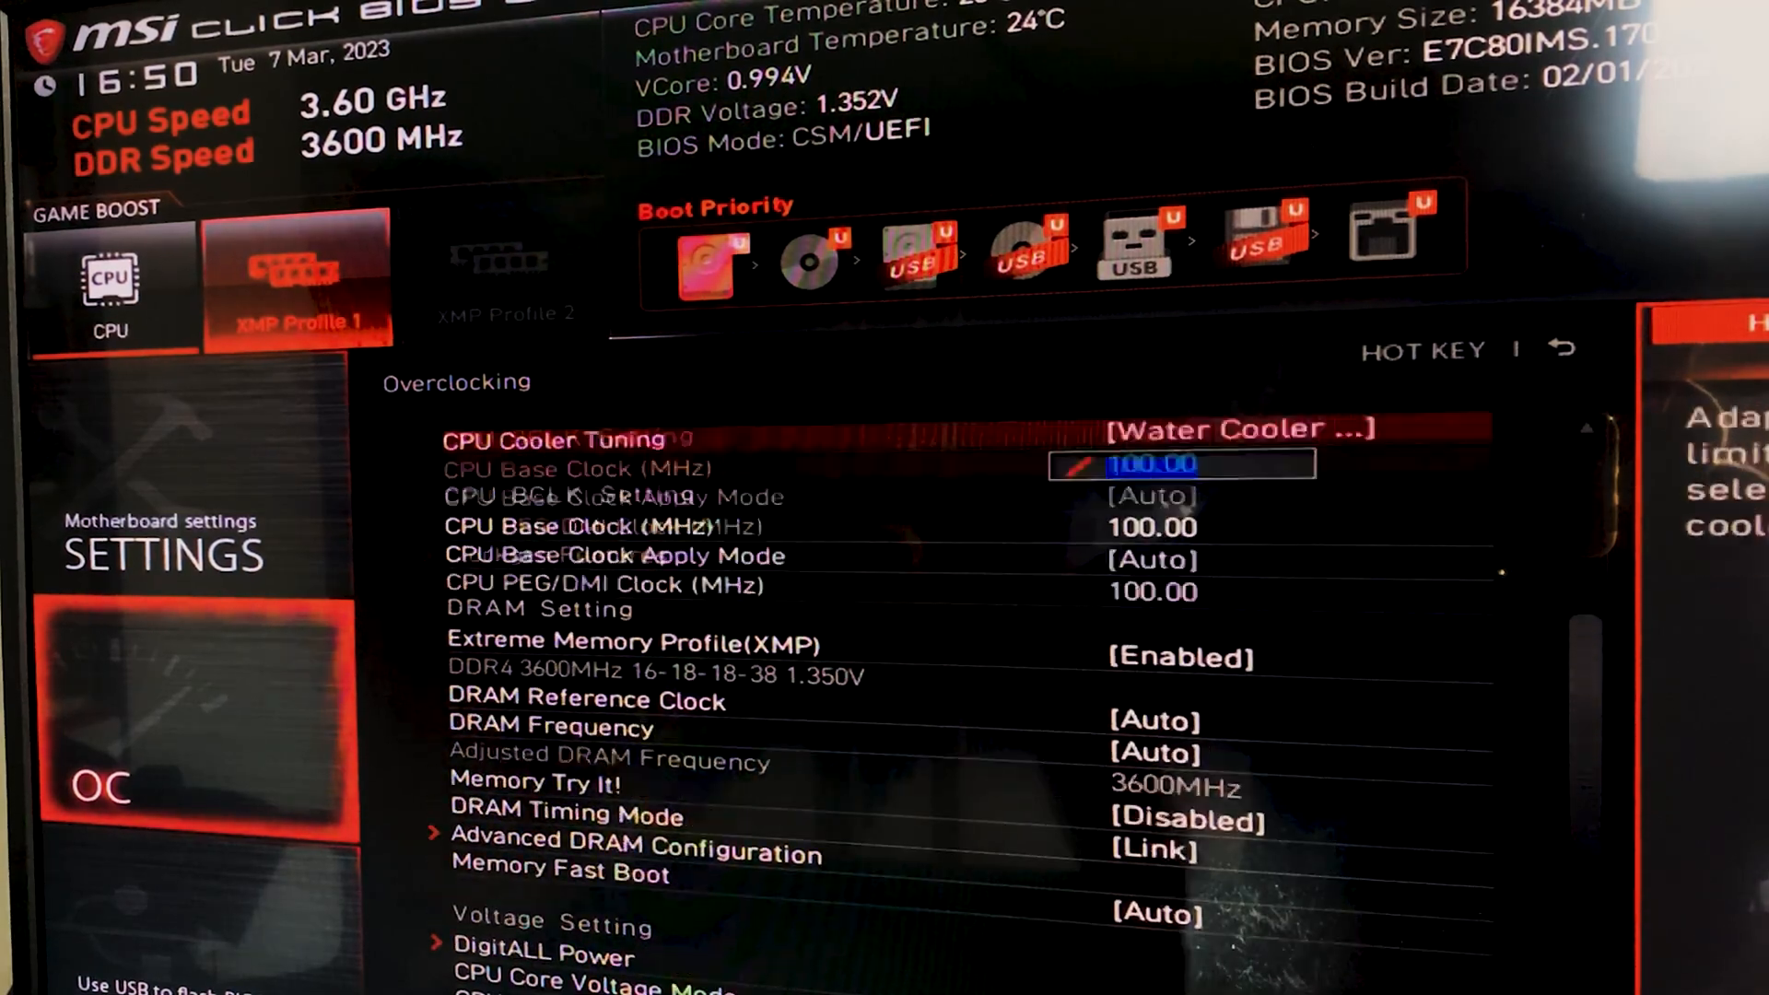
Enter 48 as the all-core CPU Ratio under CPU Setting.
scroll(down, 3)
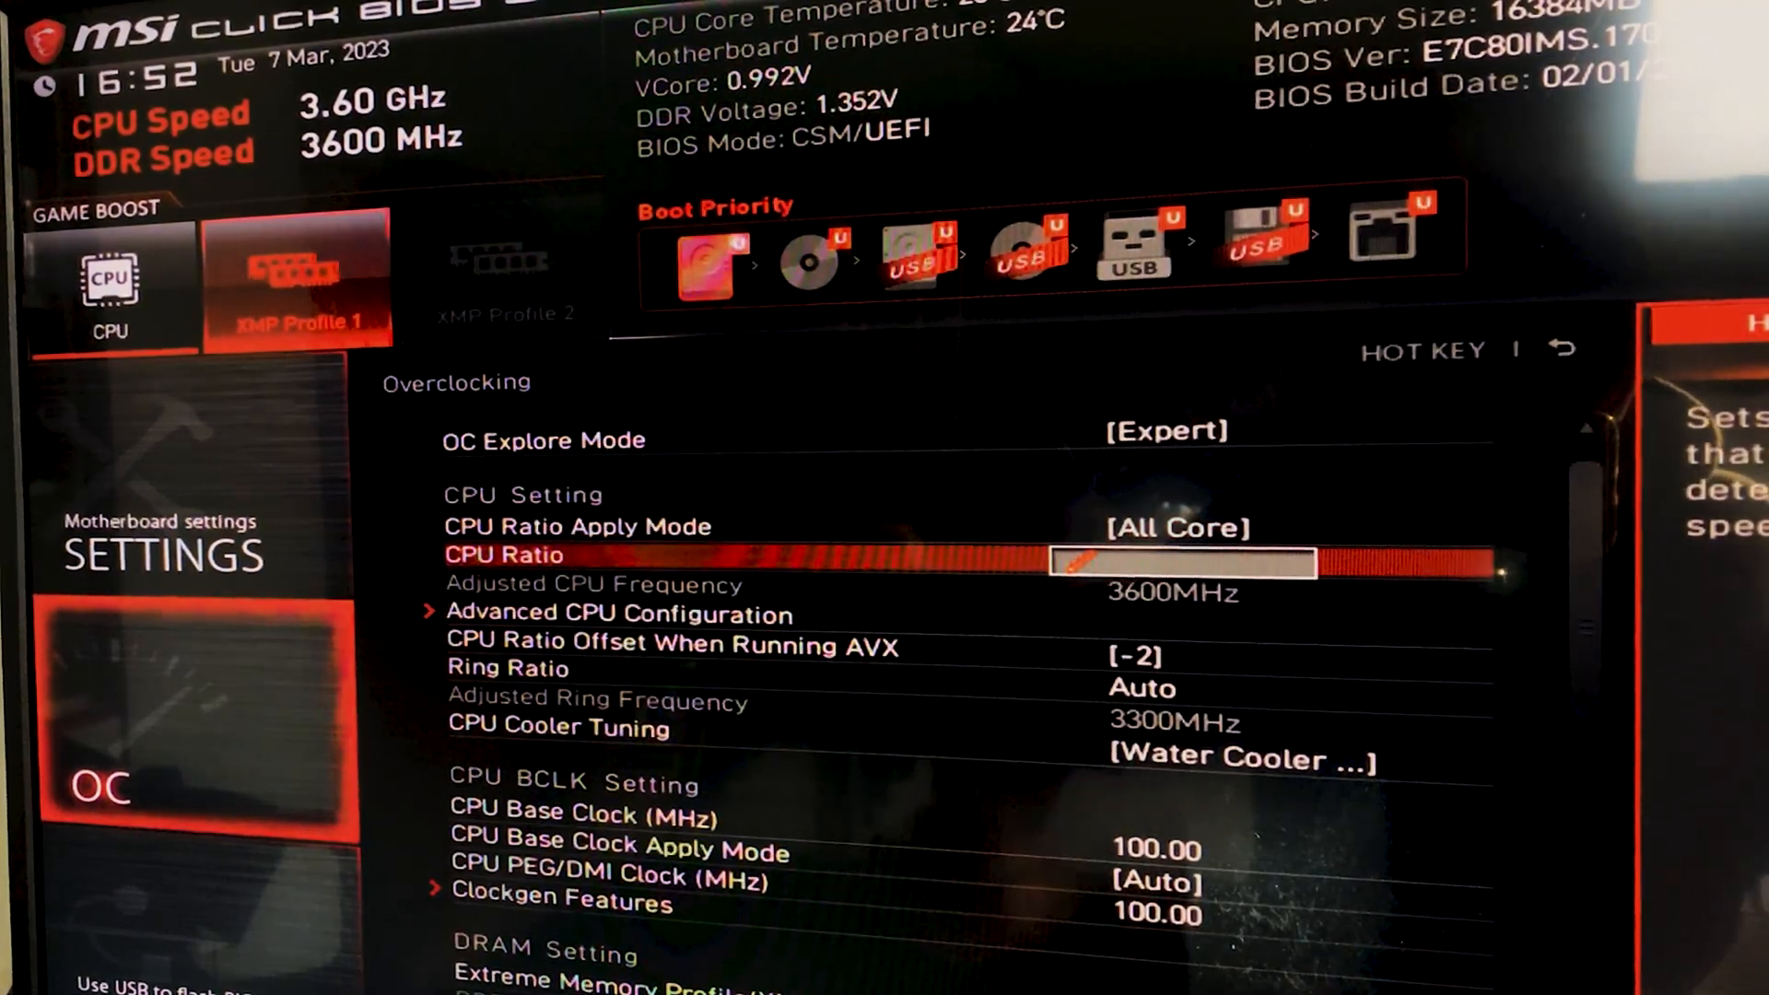
text(48)
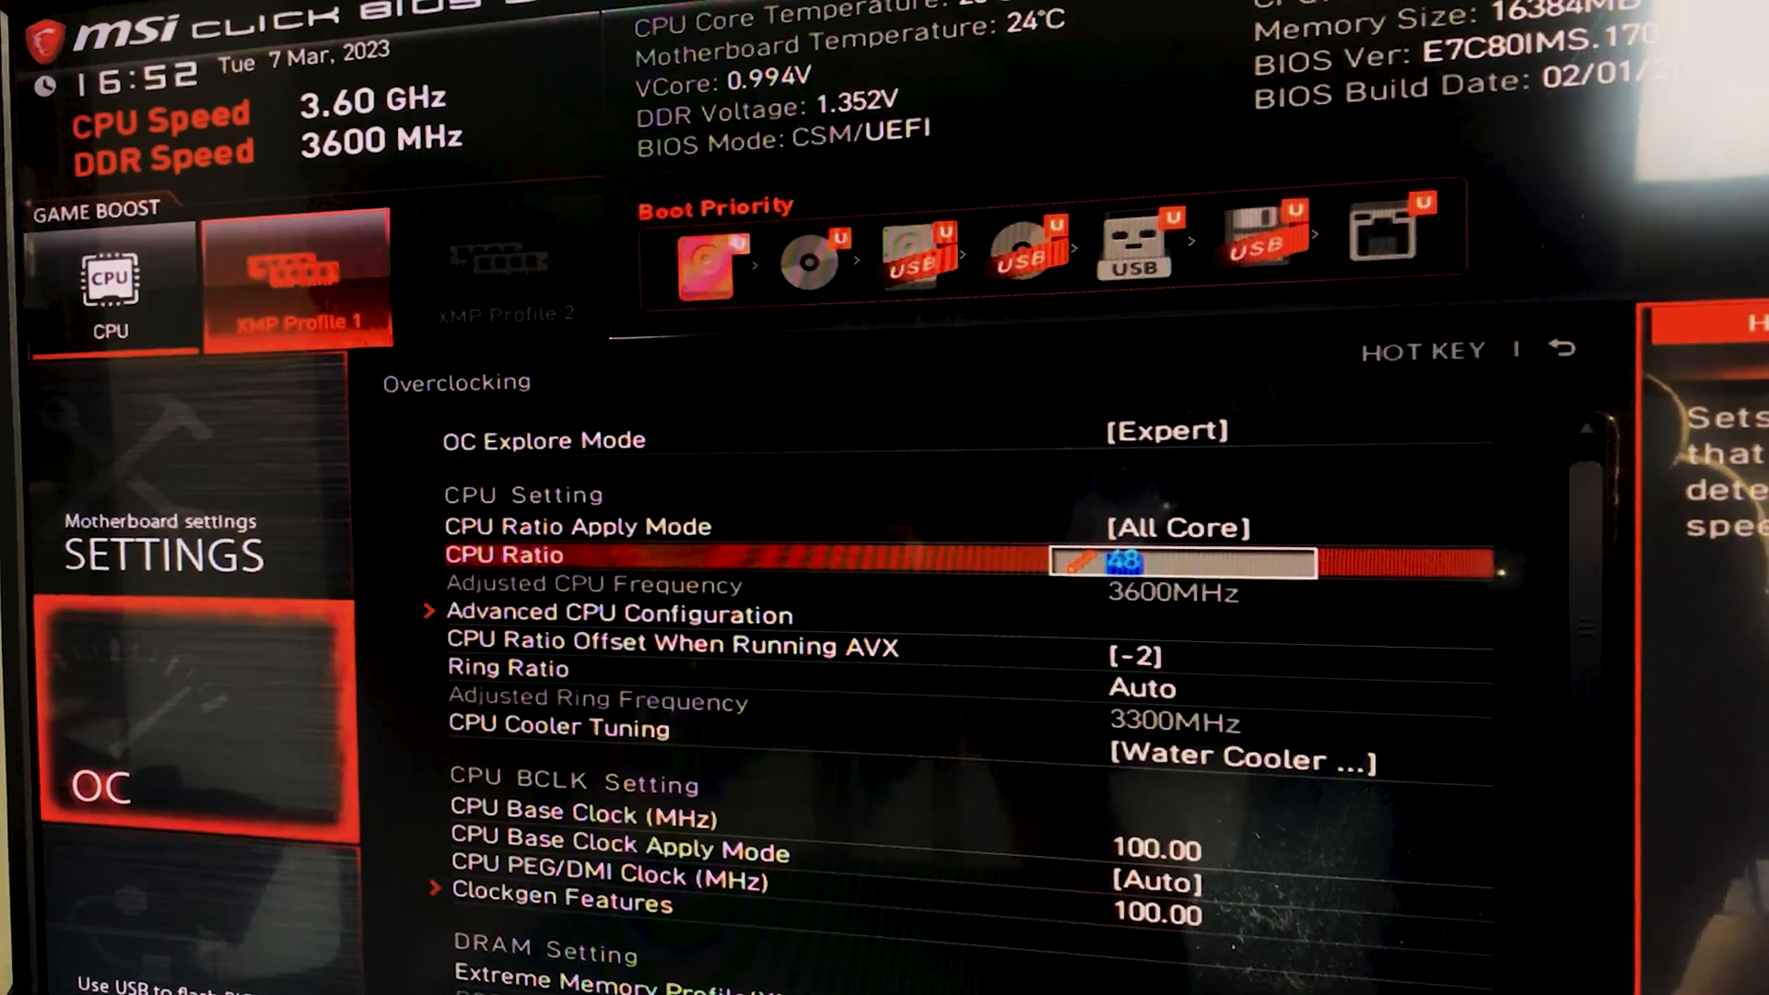